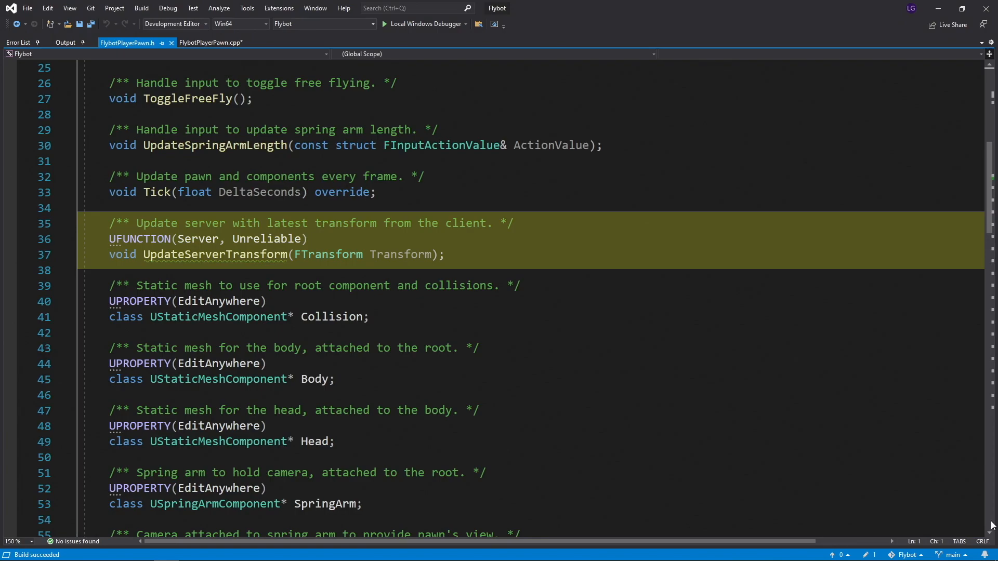
Switch to FlybotPlayerPawn.cpp and make UpdateServerTransform_Implementation sweep and return the old transform on blocking hits
left_click(210, 42)
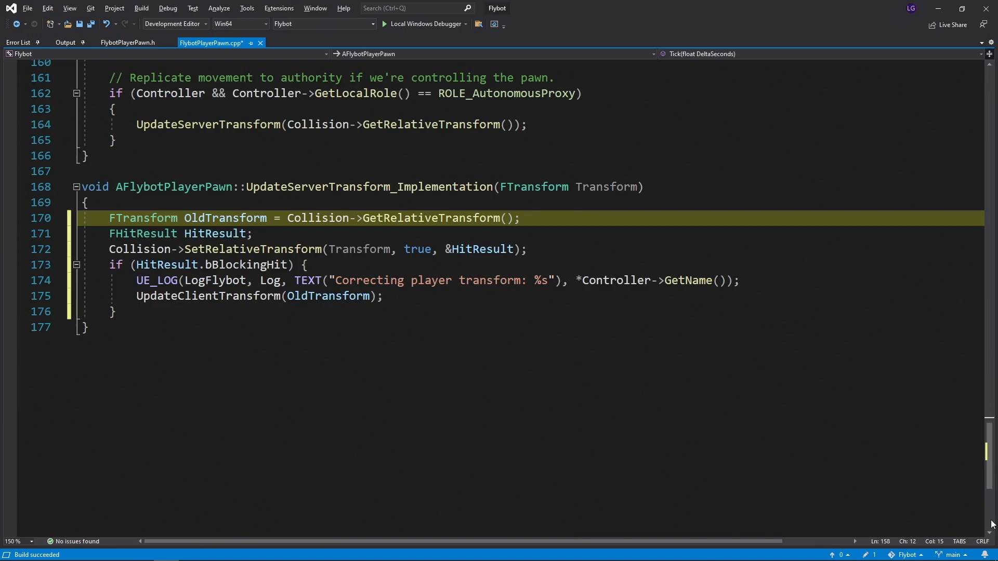
Write UpdateClientTransform_Implementation calling Collision->SetRelativeTransform(Transform) below the server implementation
left_click(191, 234)
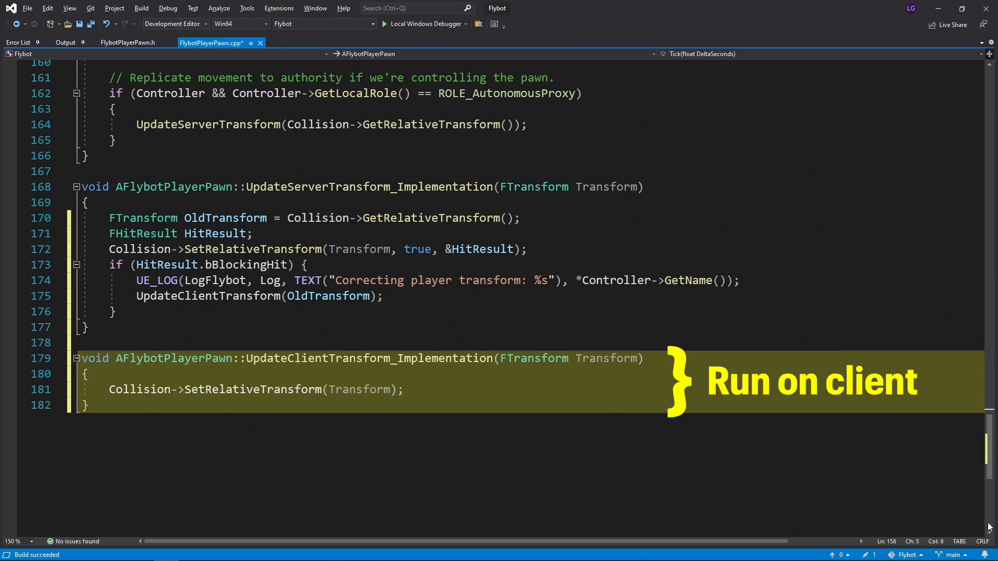
Declare UFUNCTION(Client, Unreliable) void UpdateClientTransform(FTransform Transform) in FlybotPlayerPawn.h with a comment
left_click(127, 42)
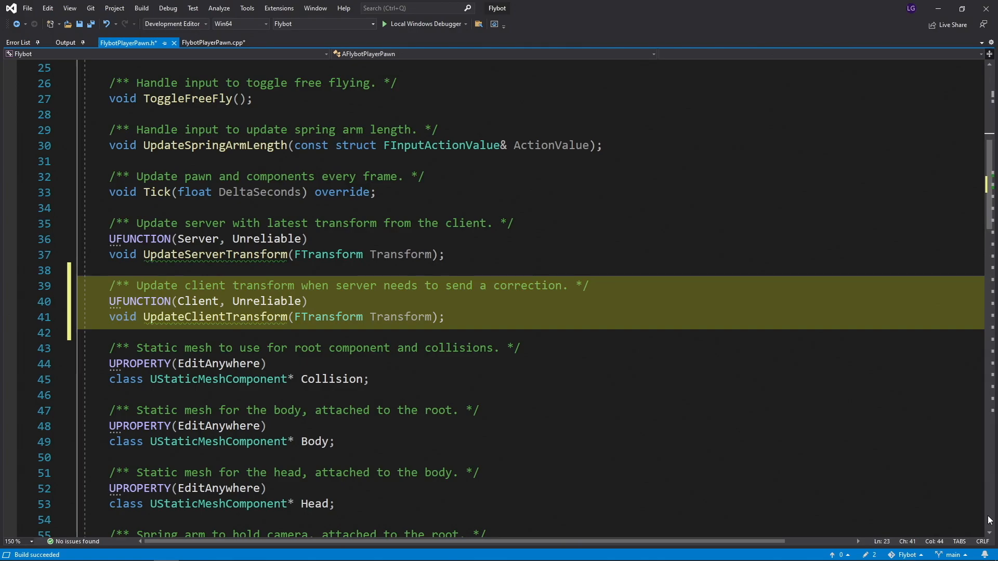
left_click(213, 43)
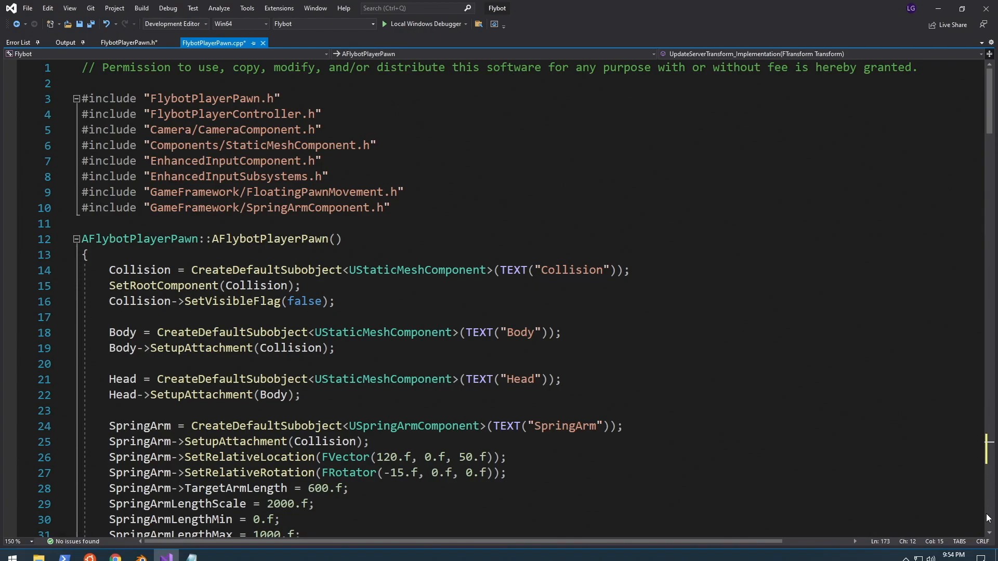
Add #include "Flybot.h" after the pawn header include in FlybotPlayerPawn.cpp
type("#include \"Flybot.h\"")
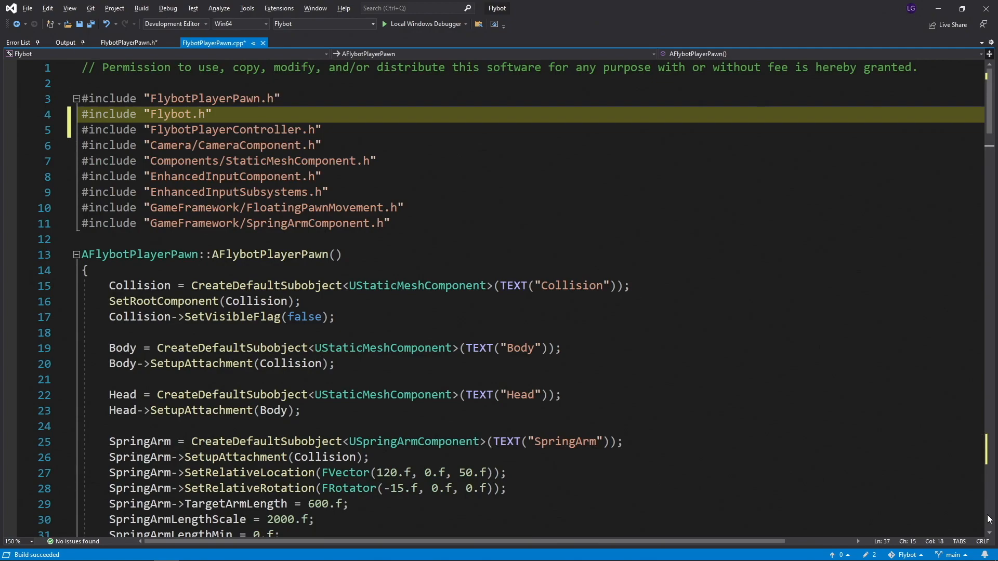
left_click(140, 9)
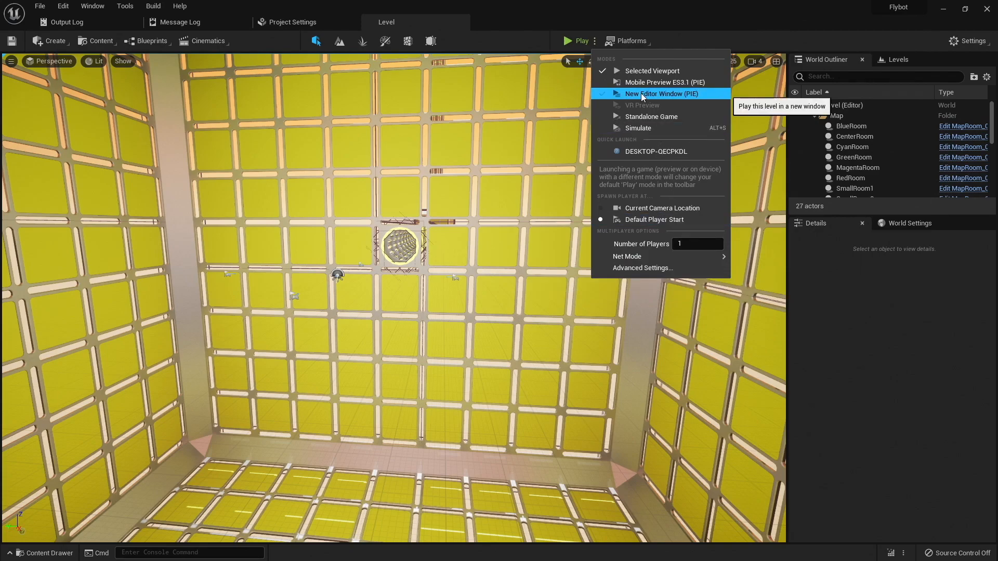
Play Flybot in a New Editor Window (PIE) as a client and watch the Output Log until the debugger halts
left_click(662, 93)
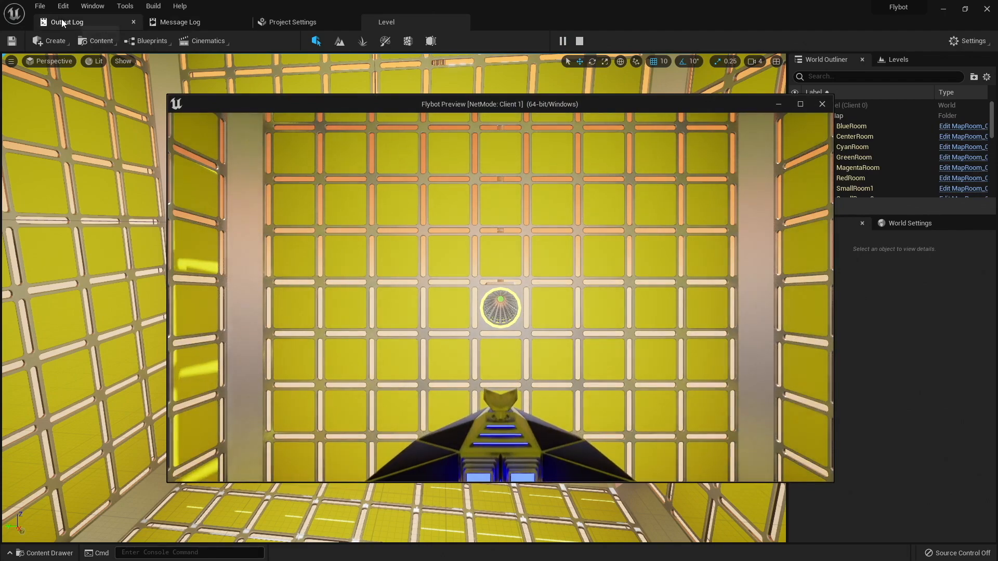
left_click(63, 22)
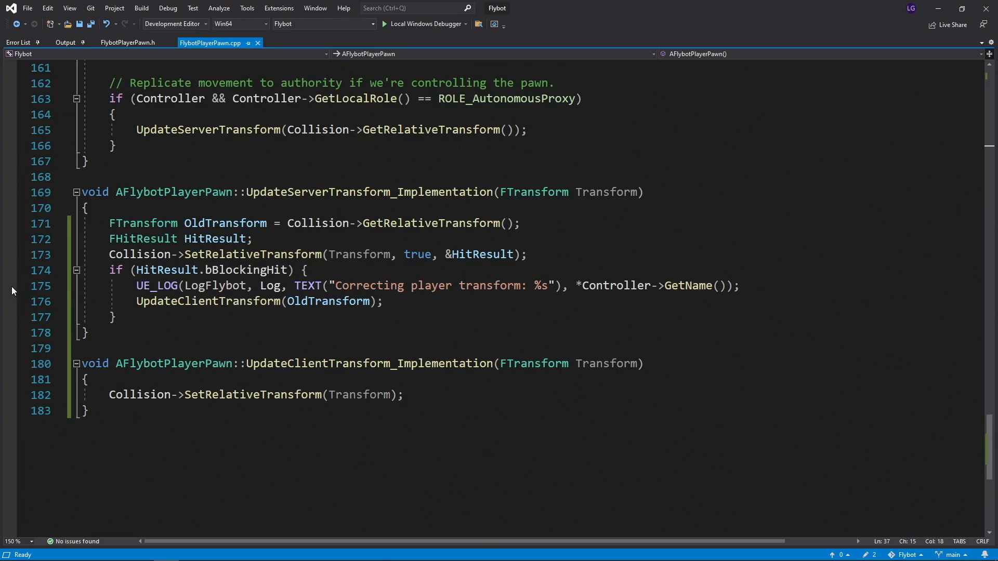
left_click(11, 285)
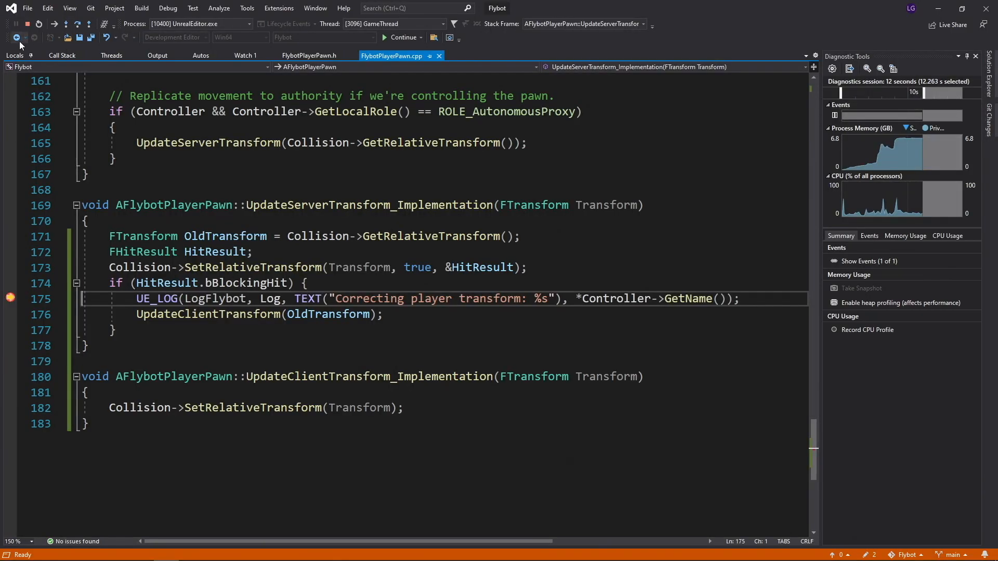
Show the Locals at the breakpoint and expand HitResult to see the blocking hit's distance and trace fields
left_click(14, 56)
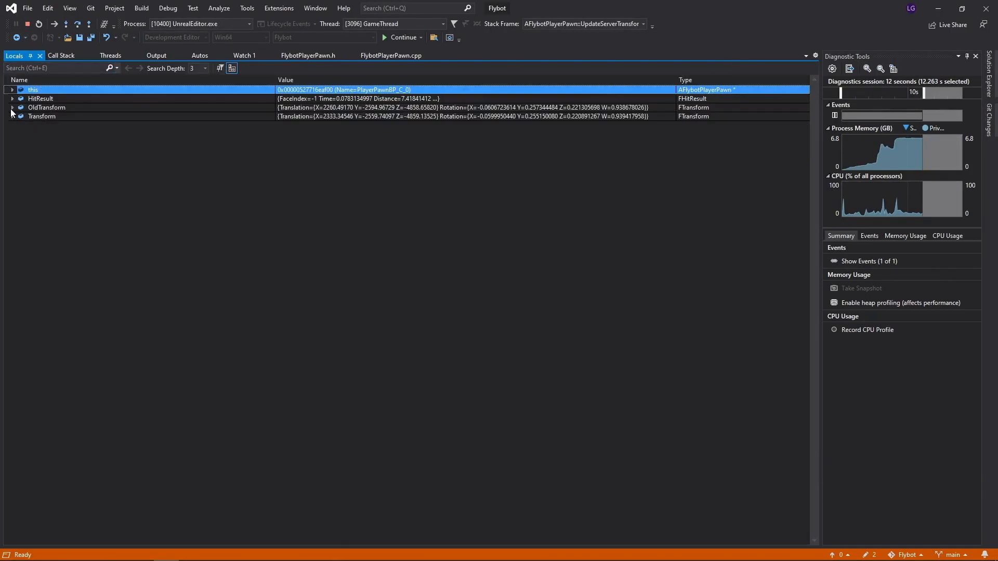
left_click(12, 98)
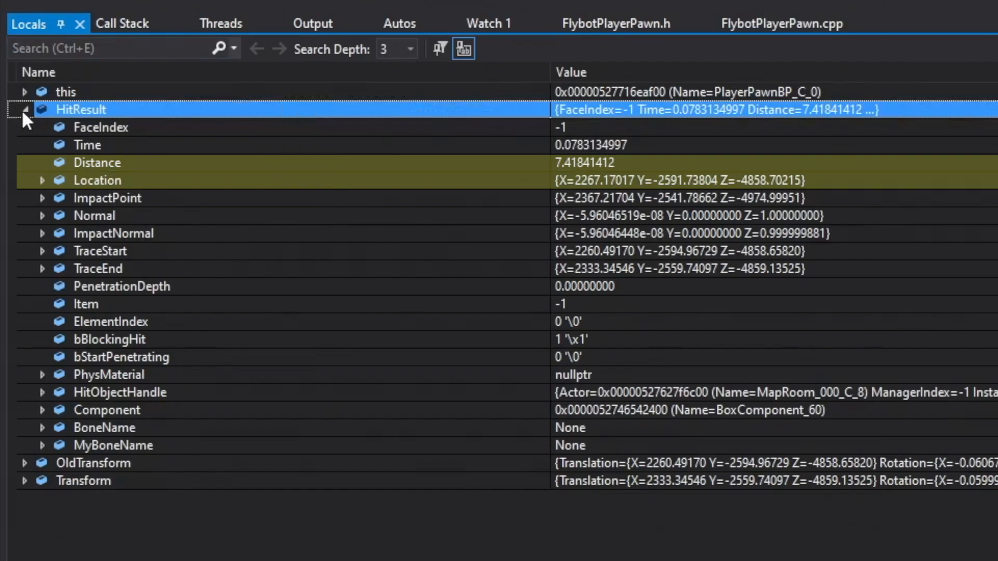
left_click(107, 198)
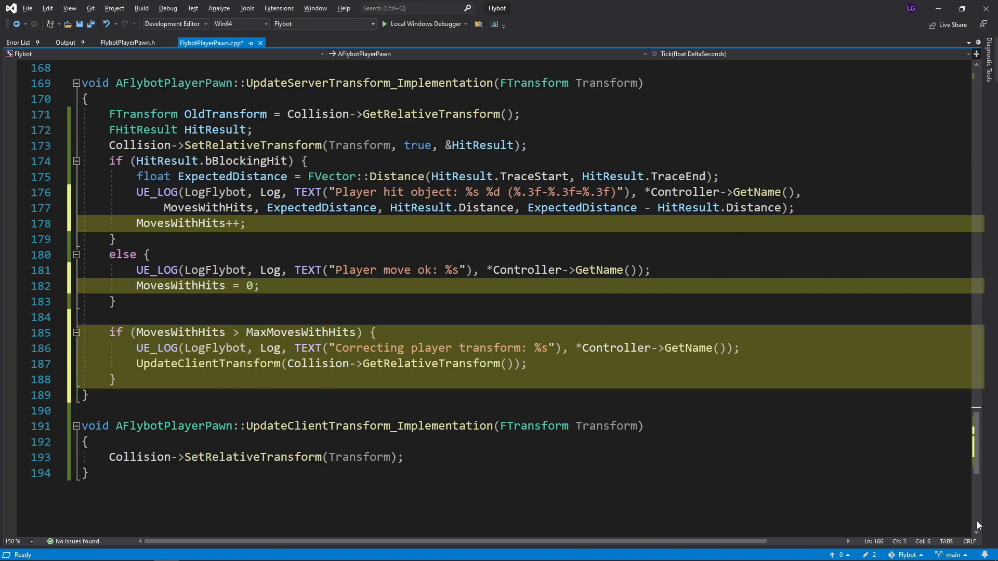
Check MaxMovesWithHits in the header, then set MaxMovesWithHits = 30; in the pawn constructor
left_click(126, 42)
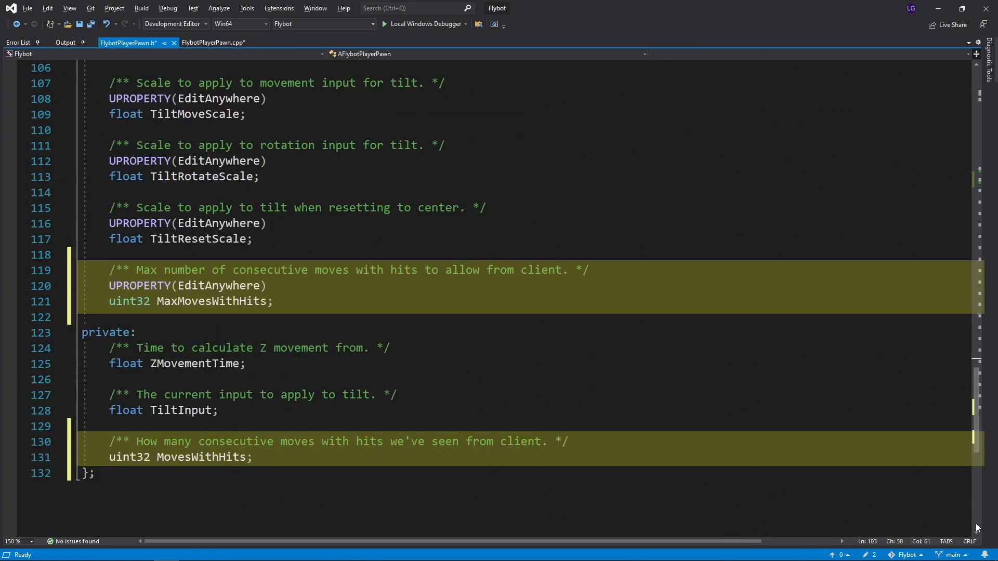
left_click(213, 43)
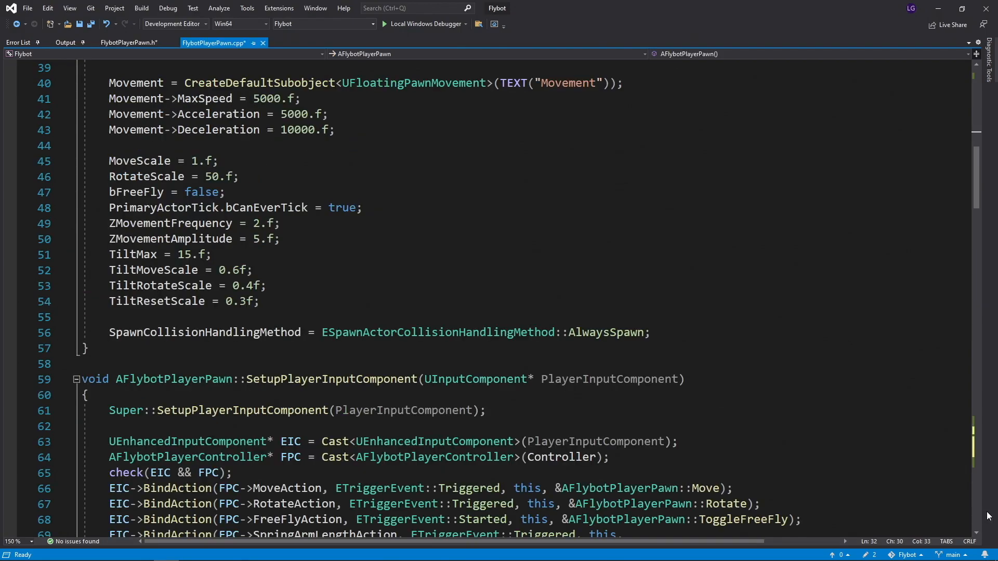
type("MaxMovesWithHits = 30;")
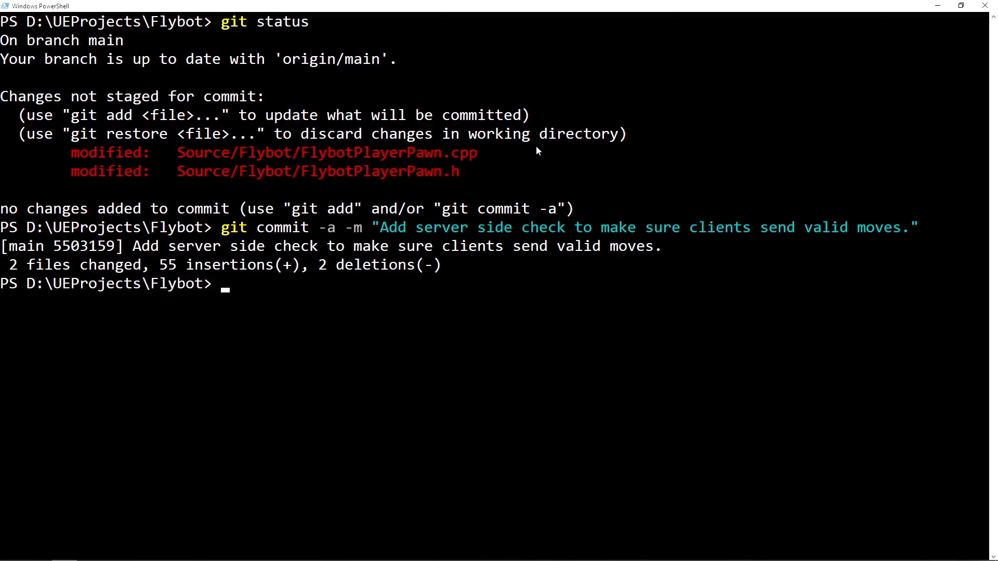
Push the 'Add server side check to make sure clients send valid moves' commit to origin main with git push
type("git push")
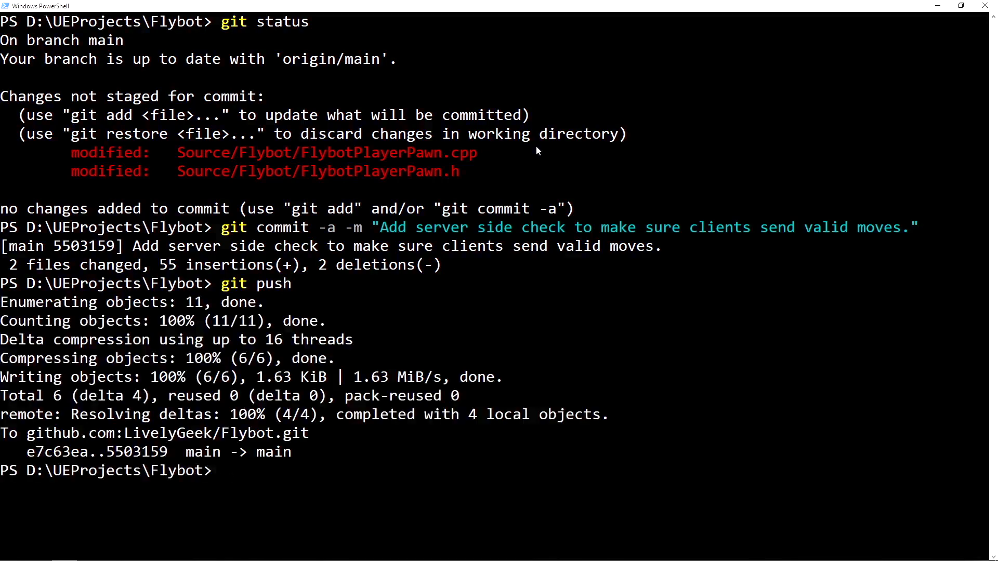